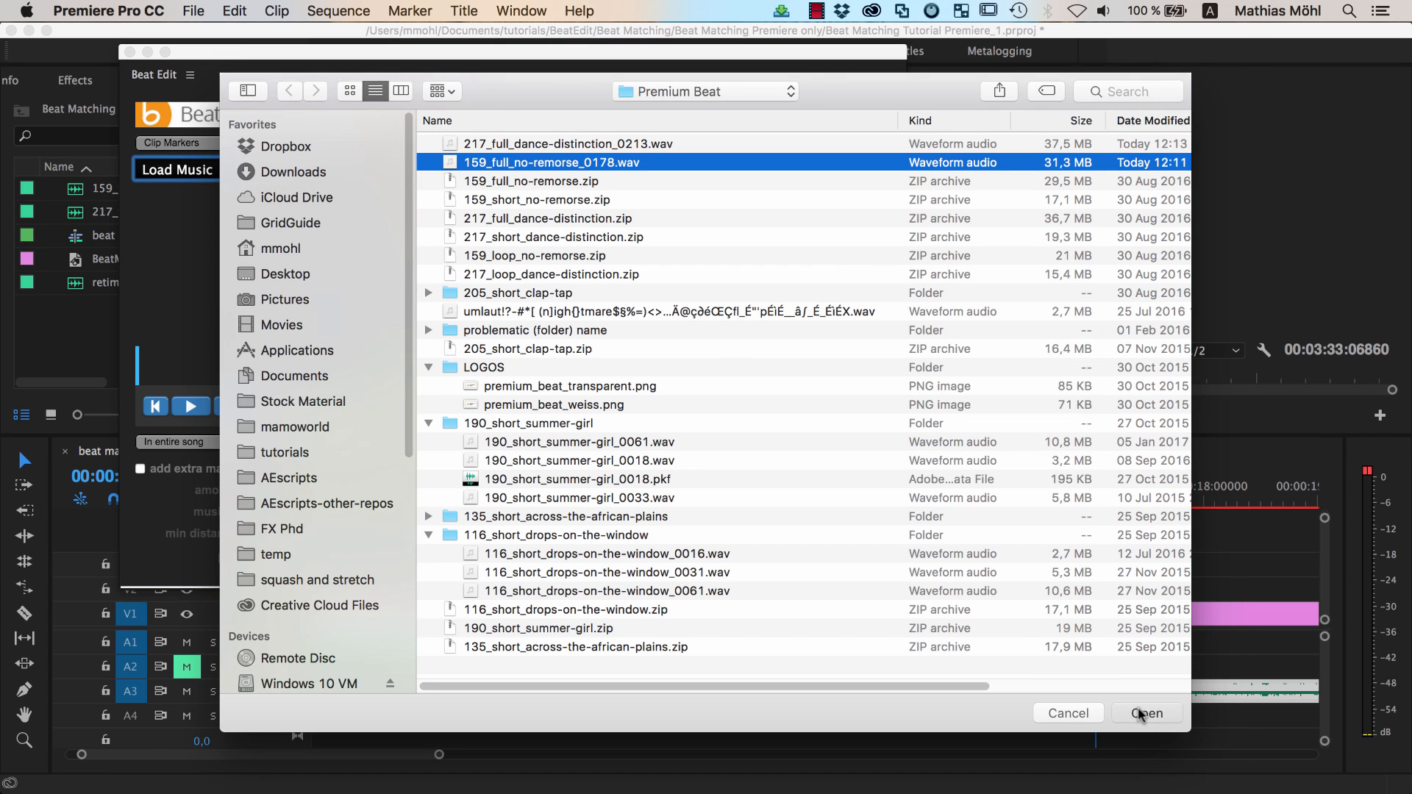
- Open 159_full_no-remorse_0178.wav in Beat Edit to begin beat detection
left_click(1146, 713)
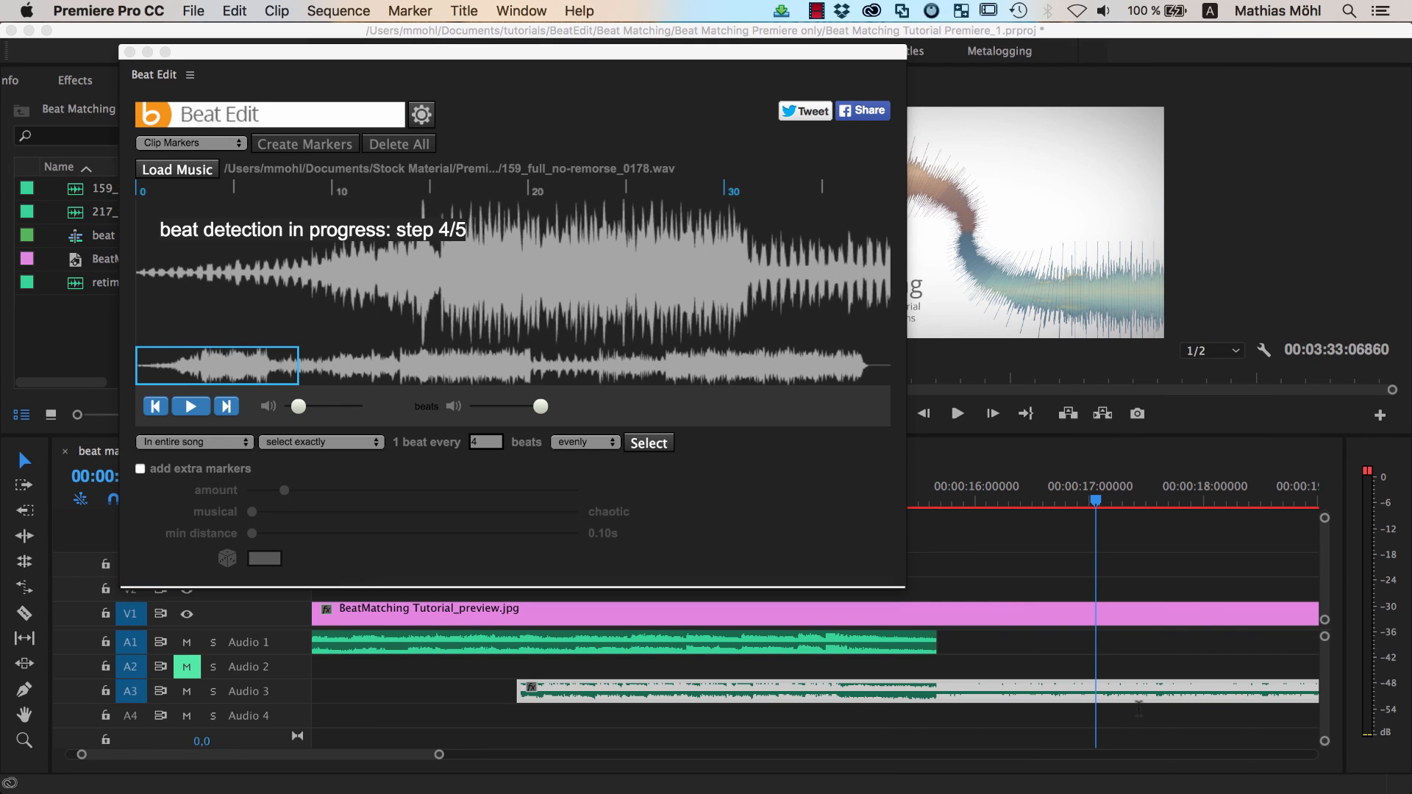
- Create beat markers on the songs from the Beat Edit panel
left_click(305, 144)
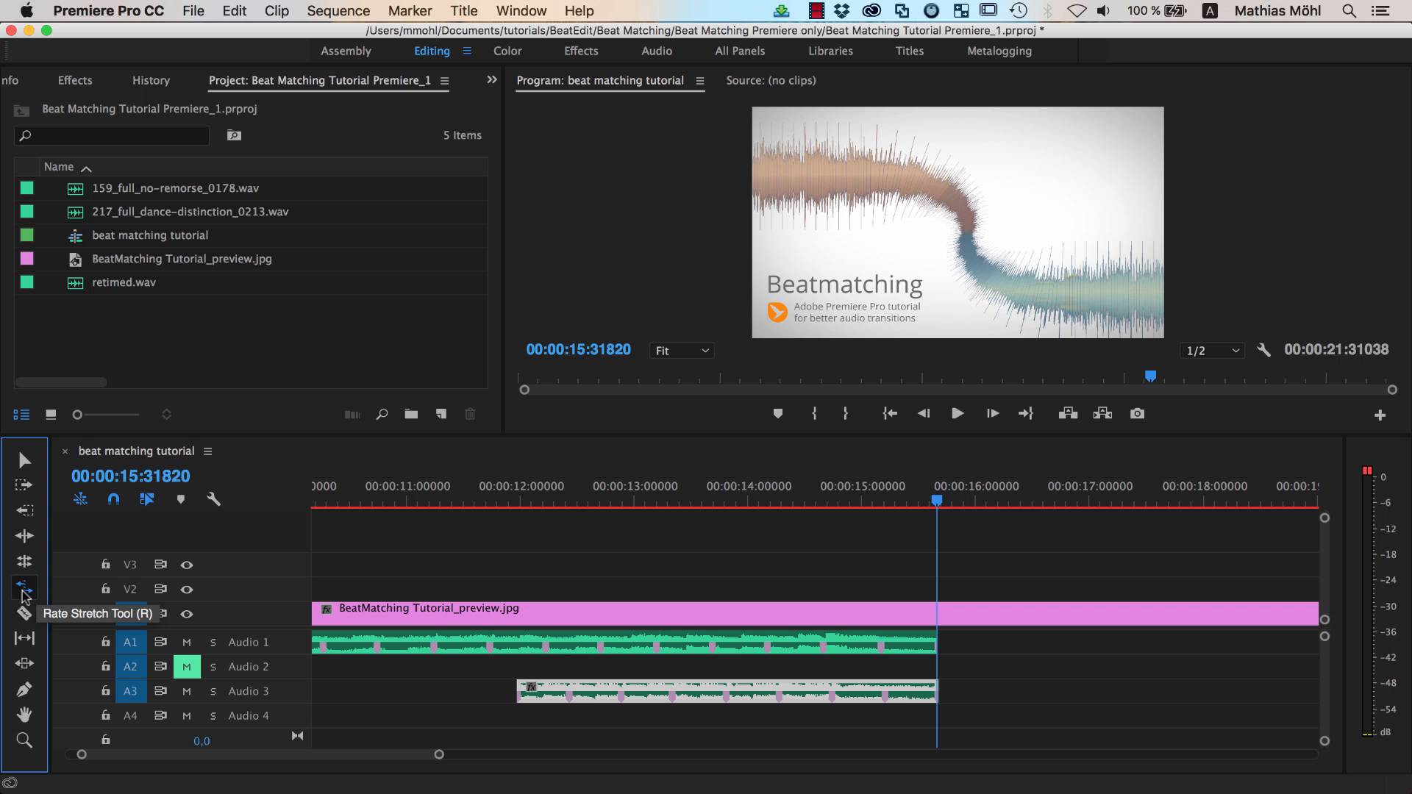
- Rate-stretch the A3 song clip to 93.83% speed with Maintain Audio Pitch enabled
left_click(23, 590)
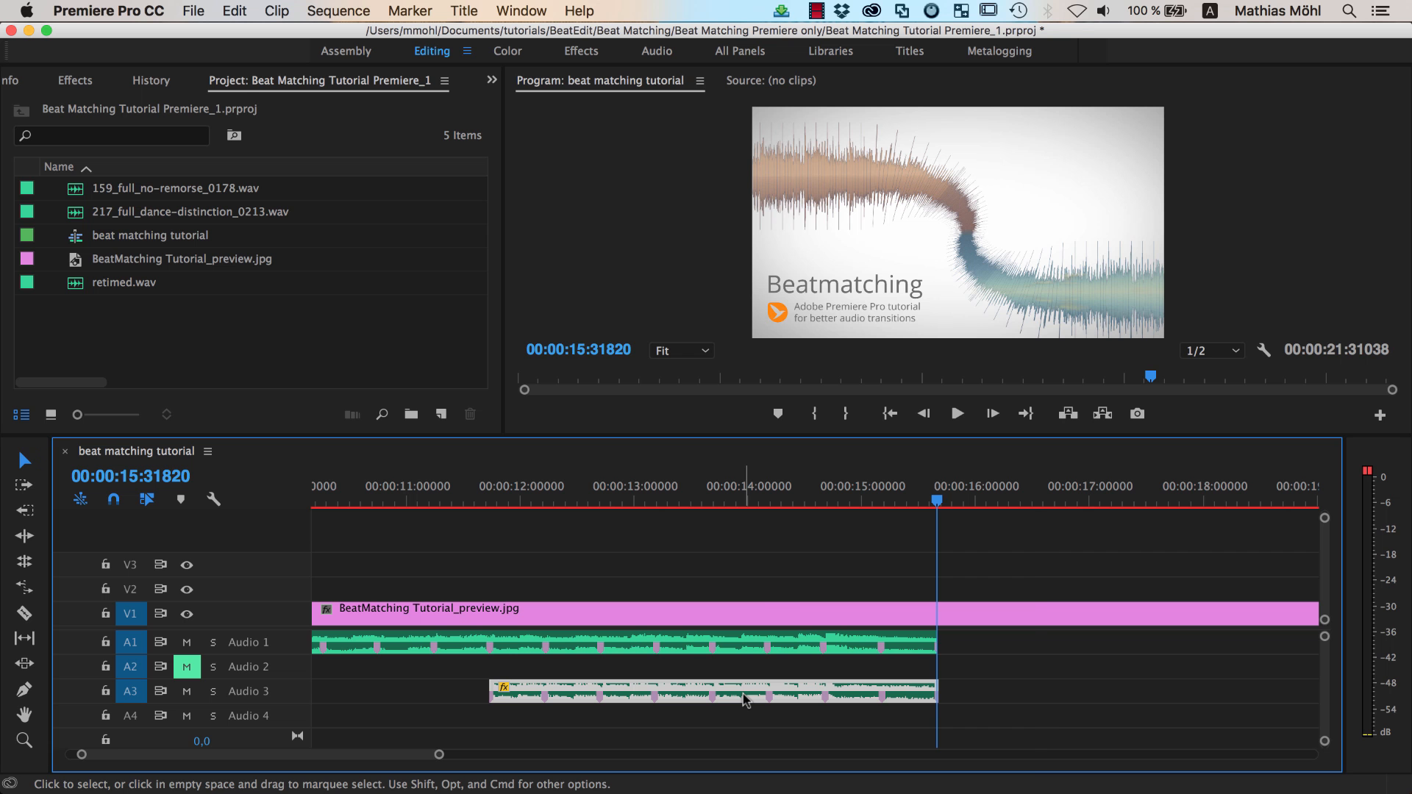
right_click(714, 692)
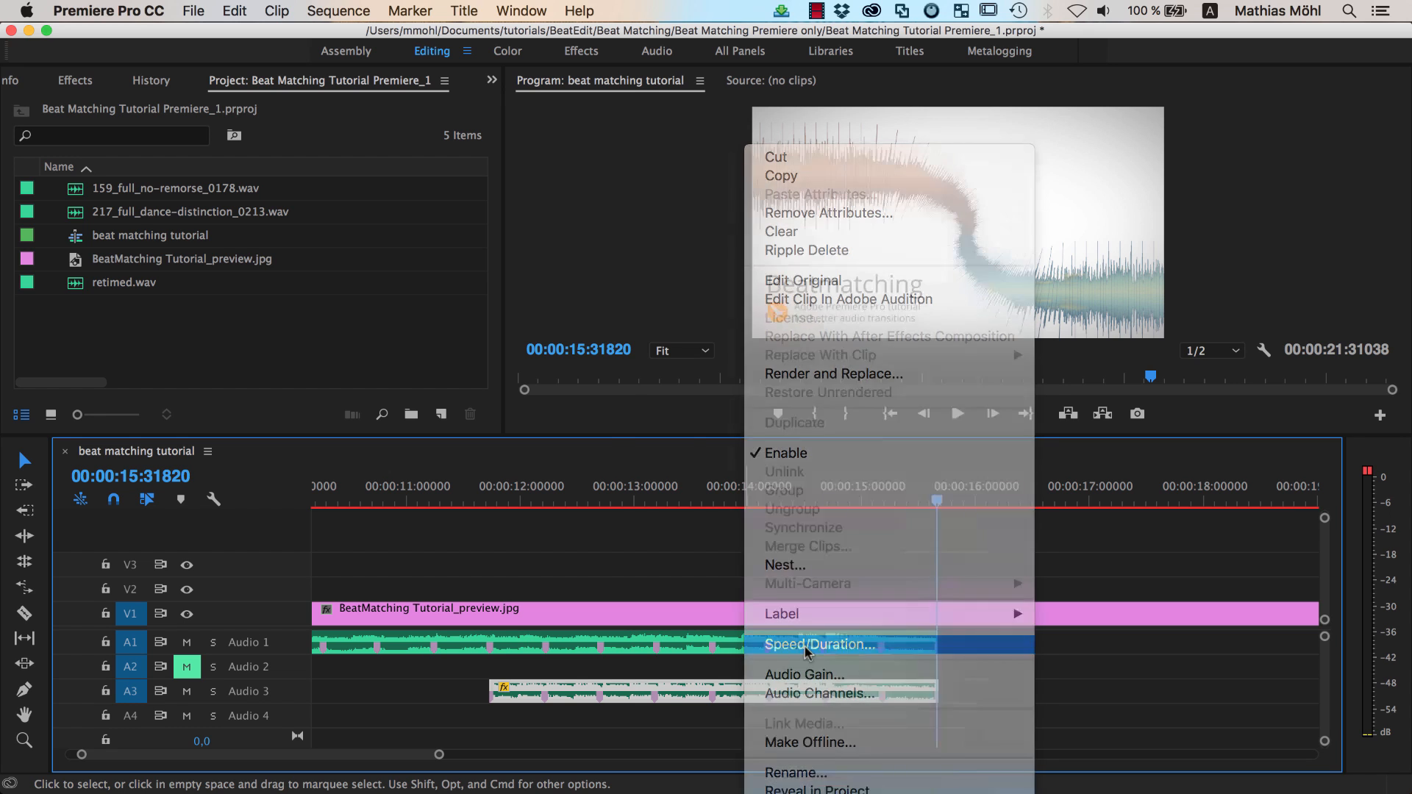
left_click(818, 645)
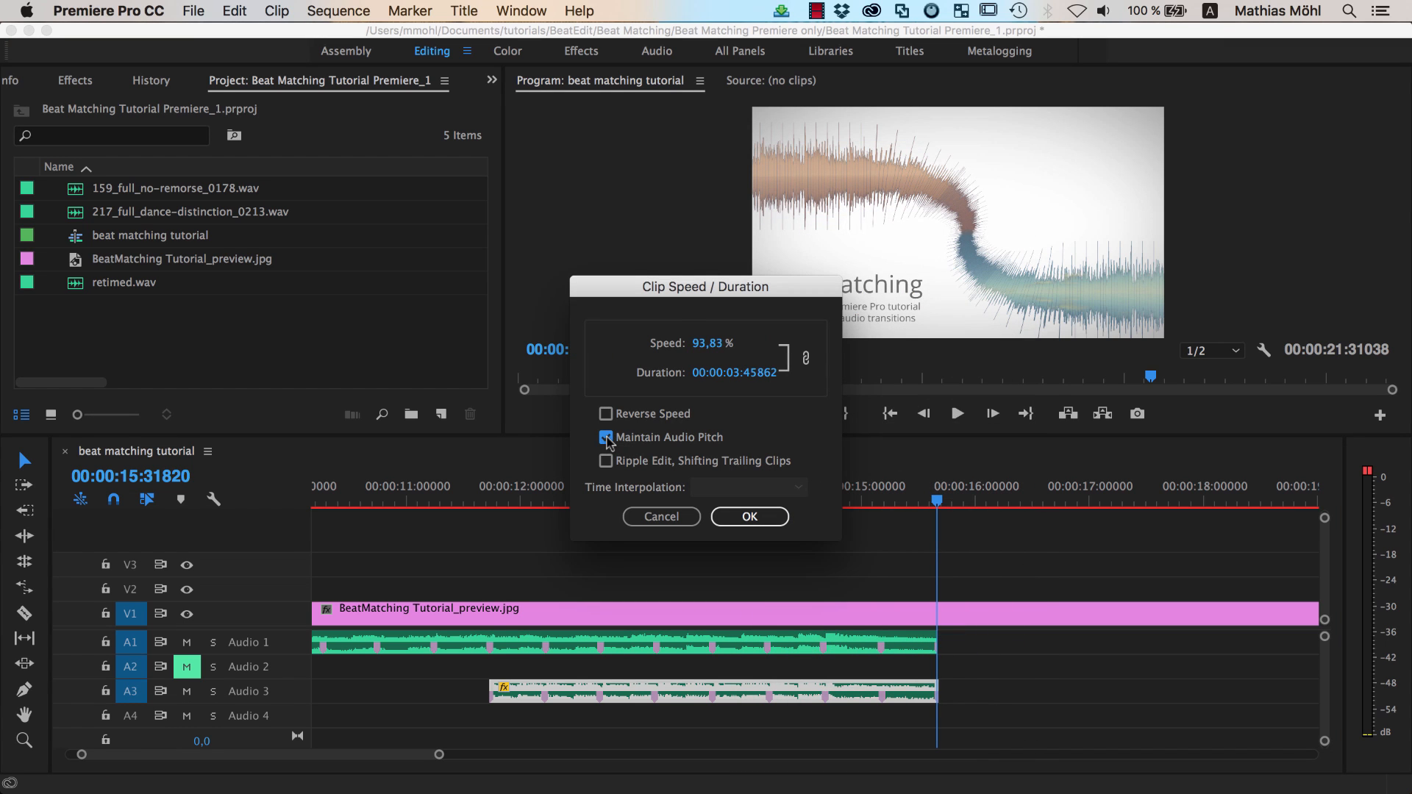
left_click(749, 516)
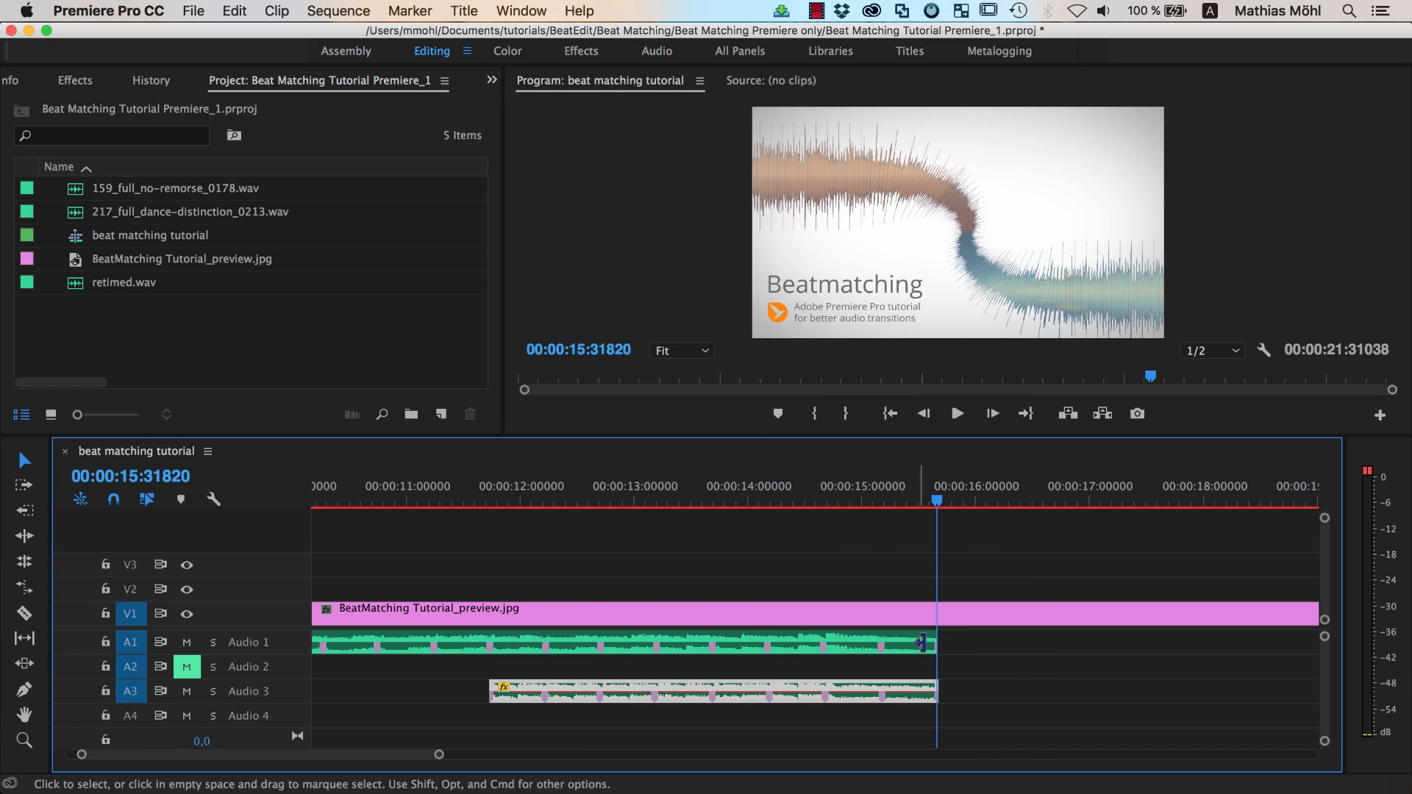